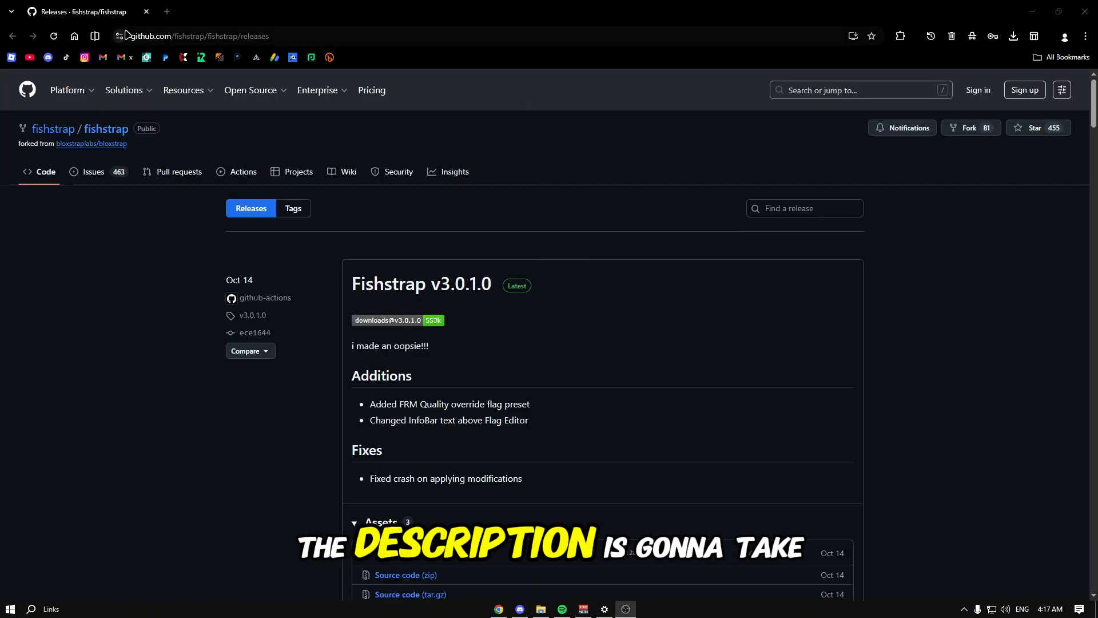
# Step: Scroll the v3.0.1.0 release page down to the Assets listing Fishstrap-v3.0.1.0.exe
pyautogui.scroll(-3)
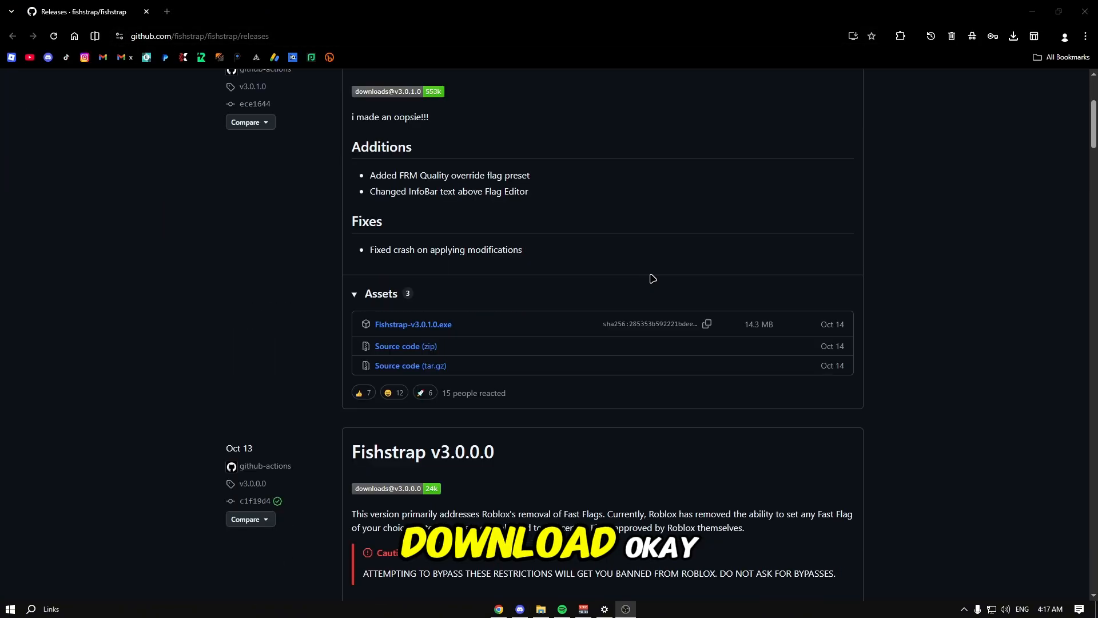
pyautogui.scroll(-3)
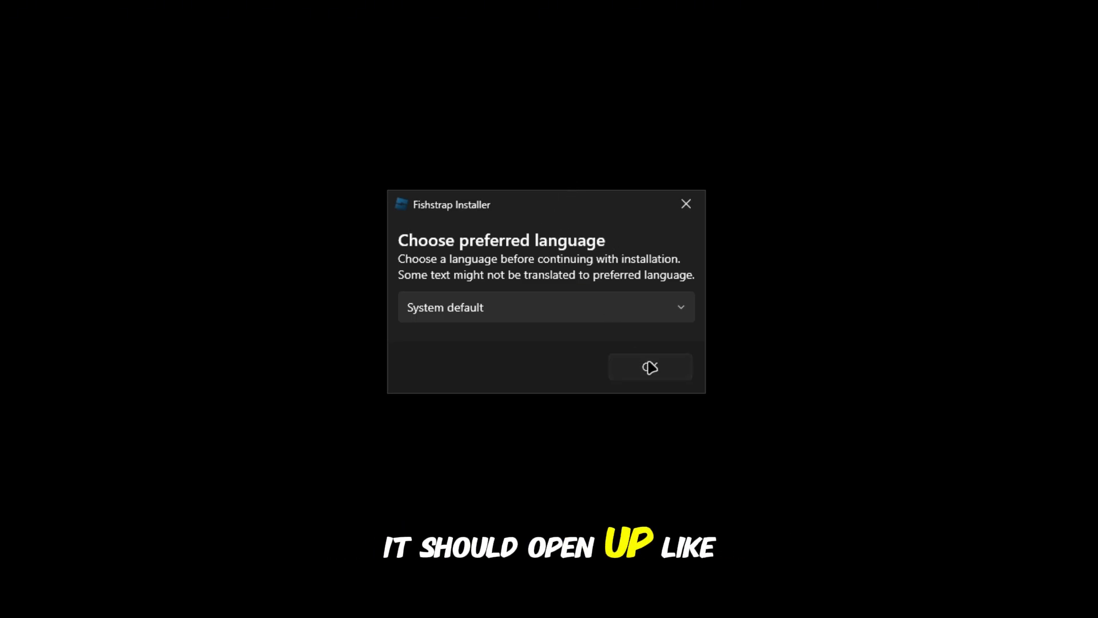
# Step: Keep the System default language and continue the Fishstrap installer
pyautogui.click(649, 367)
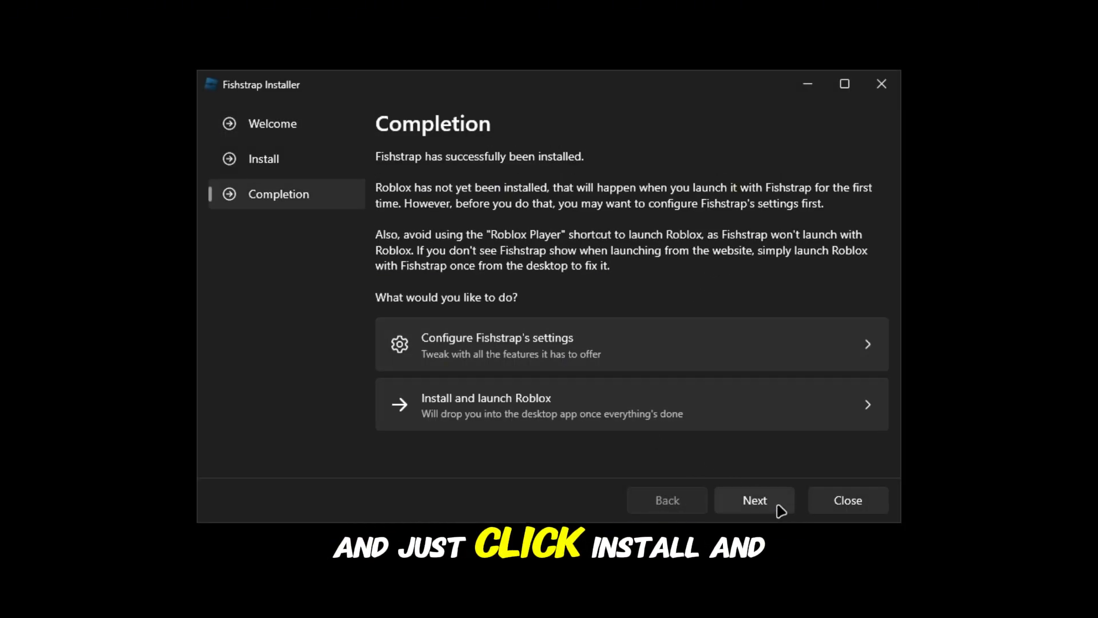
pyautogui.moveTo(483, 287)
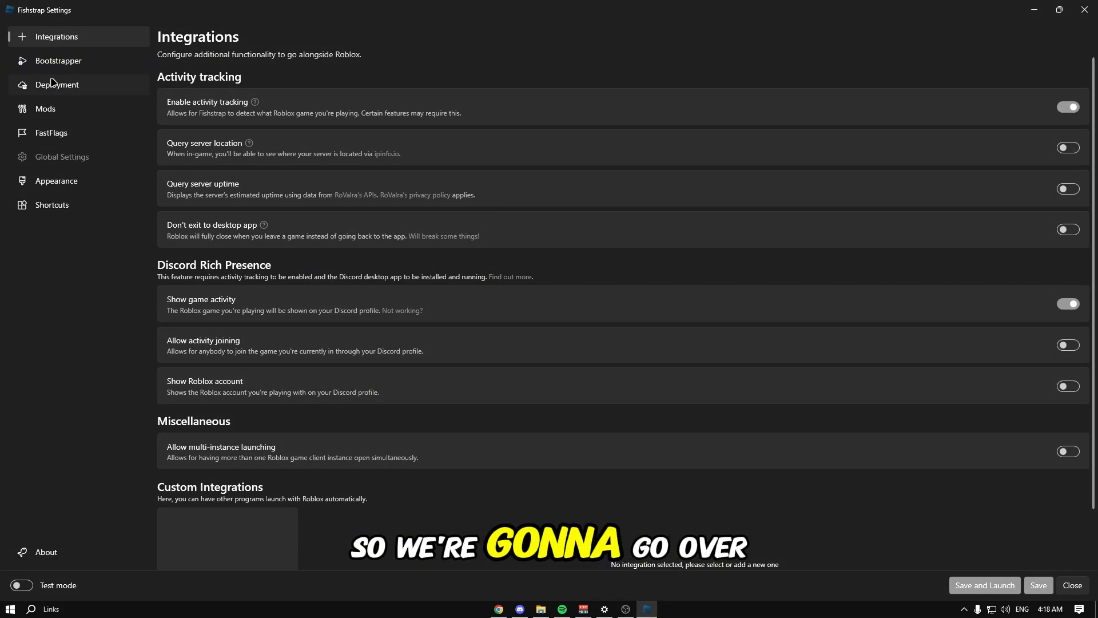
# Step: On the FastFlags page, enable the Mesh detail preset at lowest quality
pyautogui.click(50, 132)
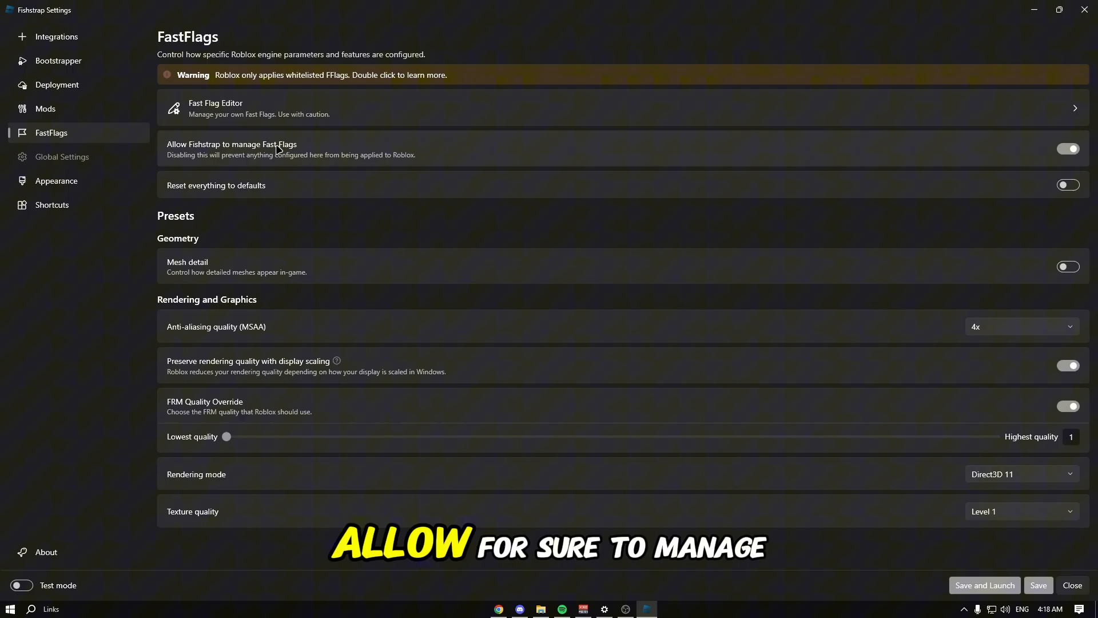
pyautogui.moveTo(331, 190)
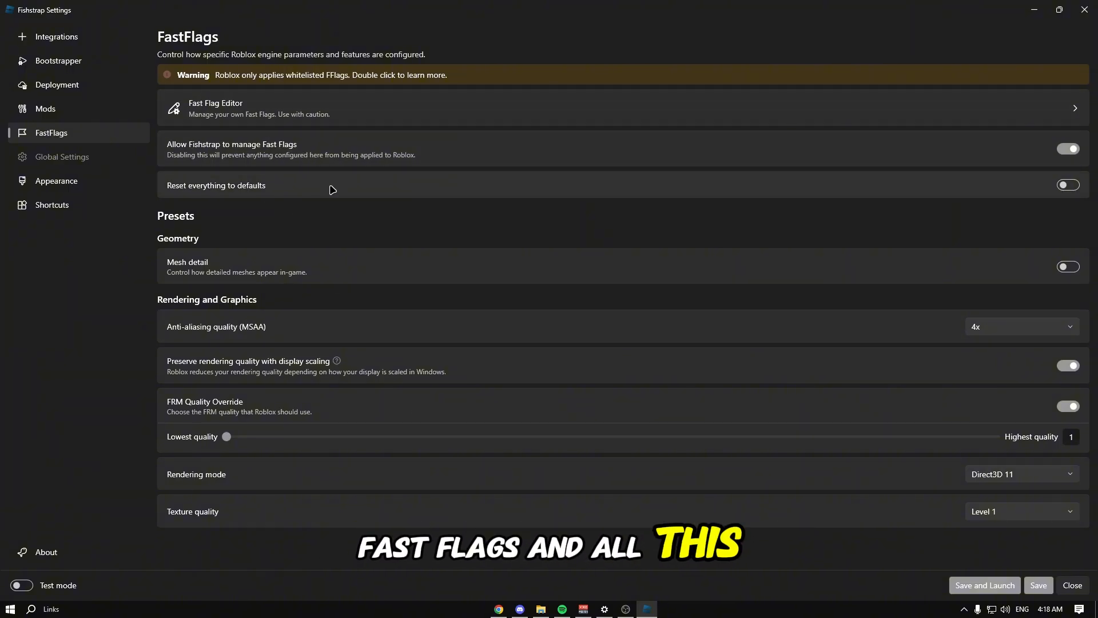
pyautogui.moveTo(425, 271)
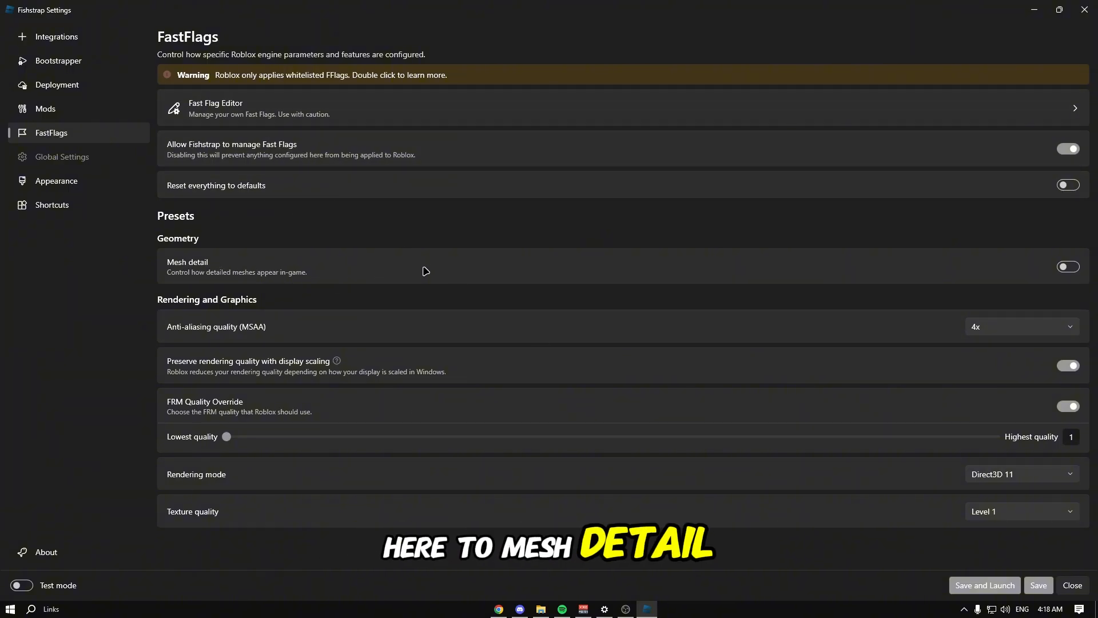
pyautogui.click(1067, 266)
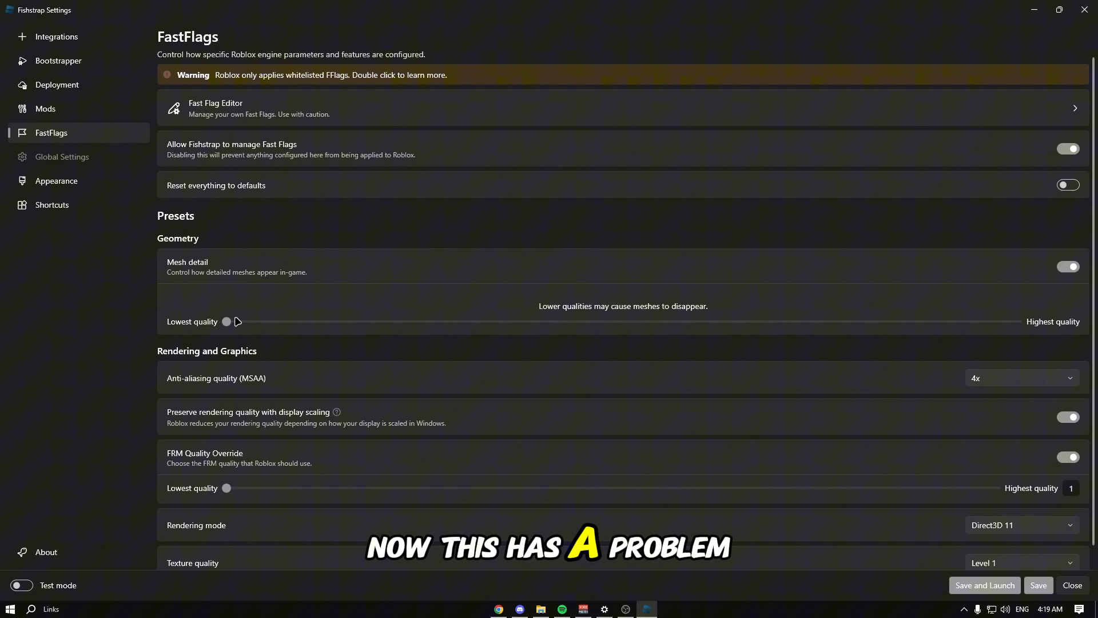
pyautogui.moveTo(534, 310)
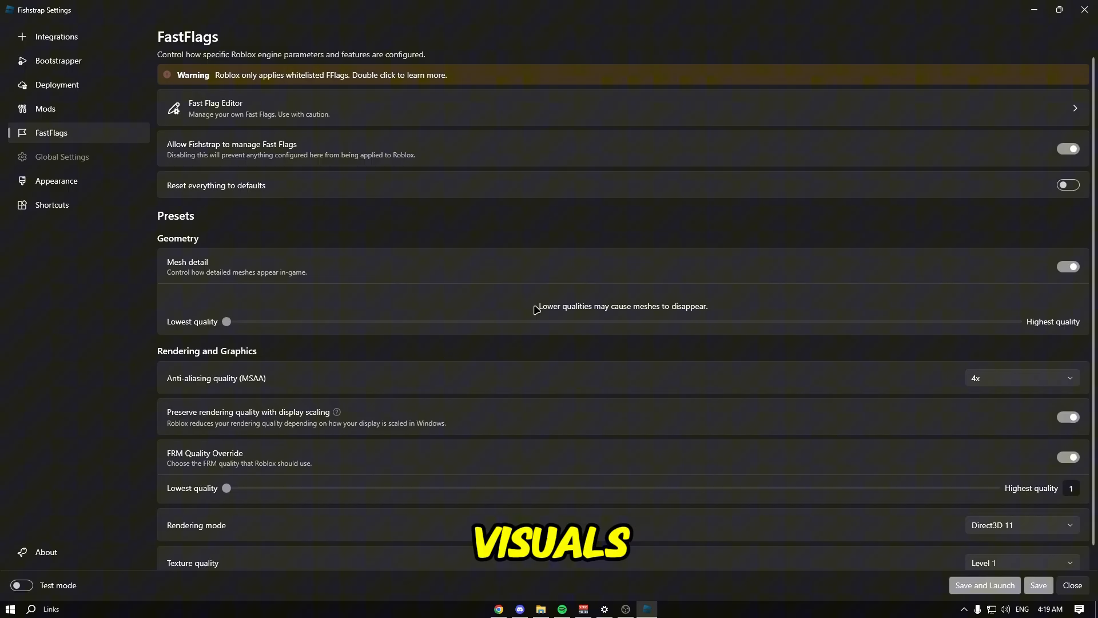
# Step: Set anti-aliasing quality to 1x, keep Direct3D 11 rendering, and open texture quality choices
pyautogui.scroll(3)
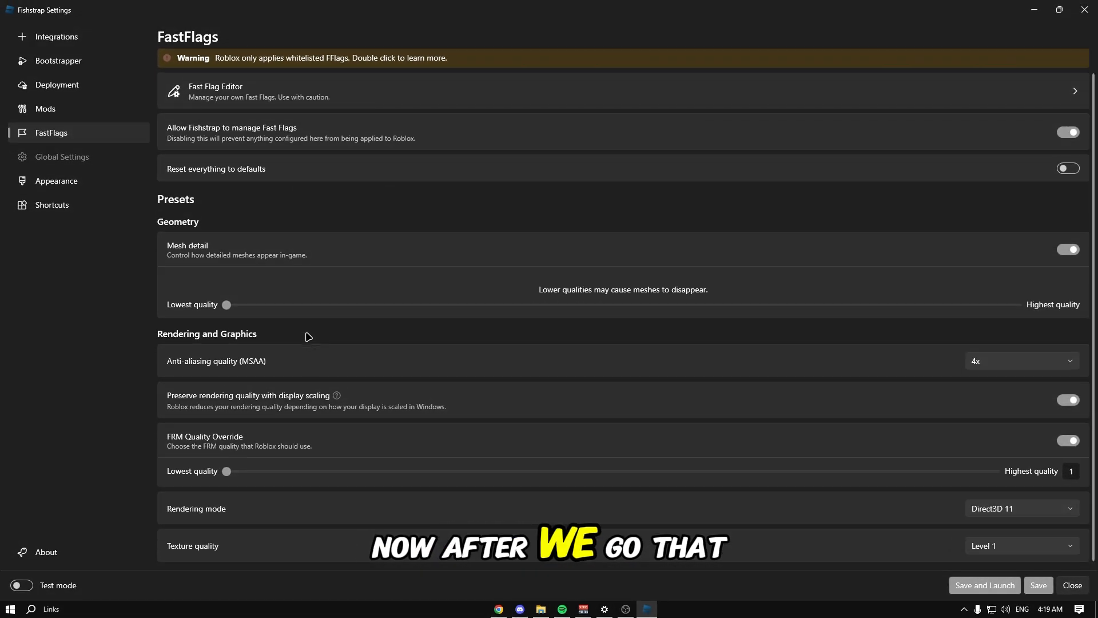
pyautogui.moveTo(247, 368)
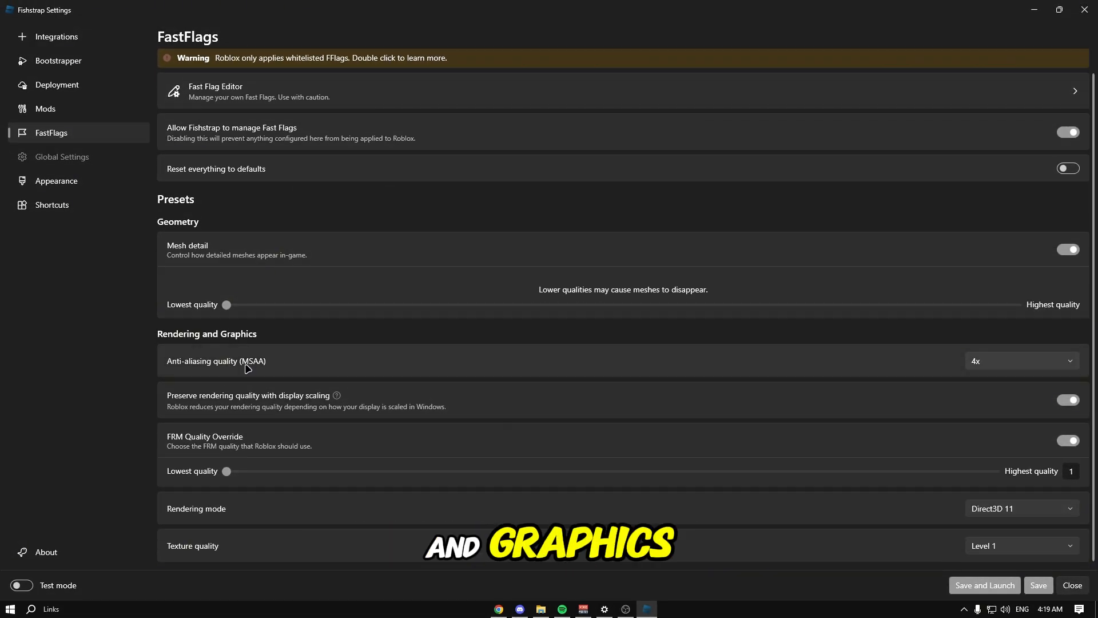
pyautogui.click(1020, 361)
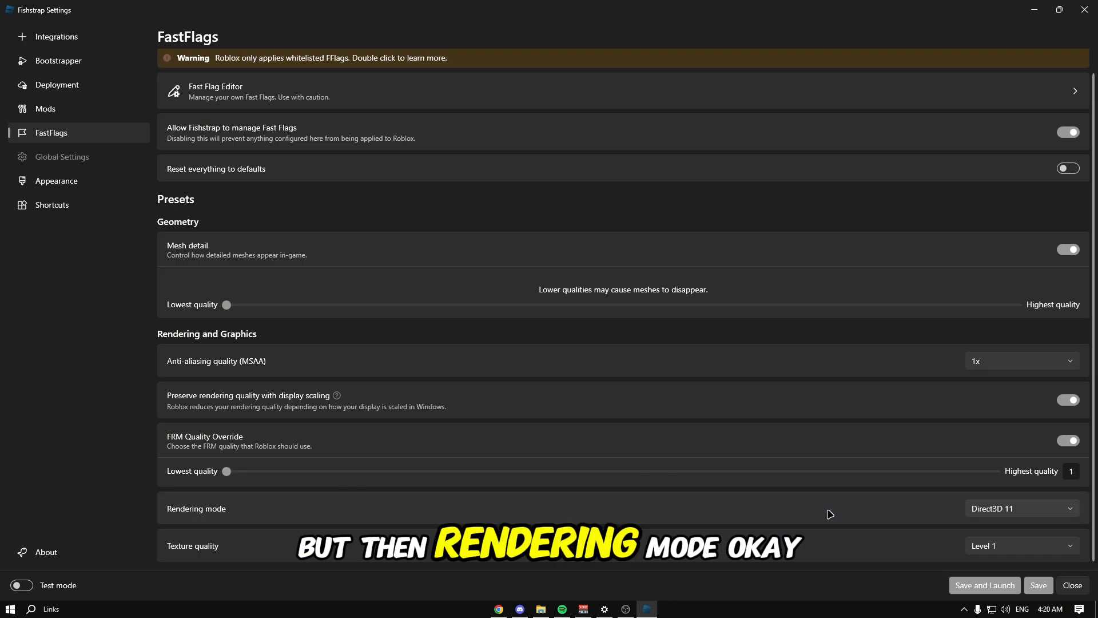
pyautogui.click(1020, 508)
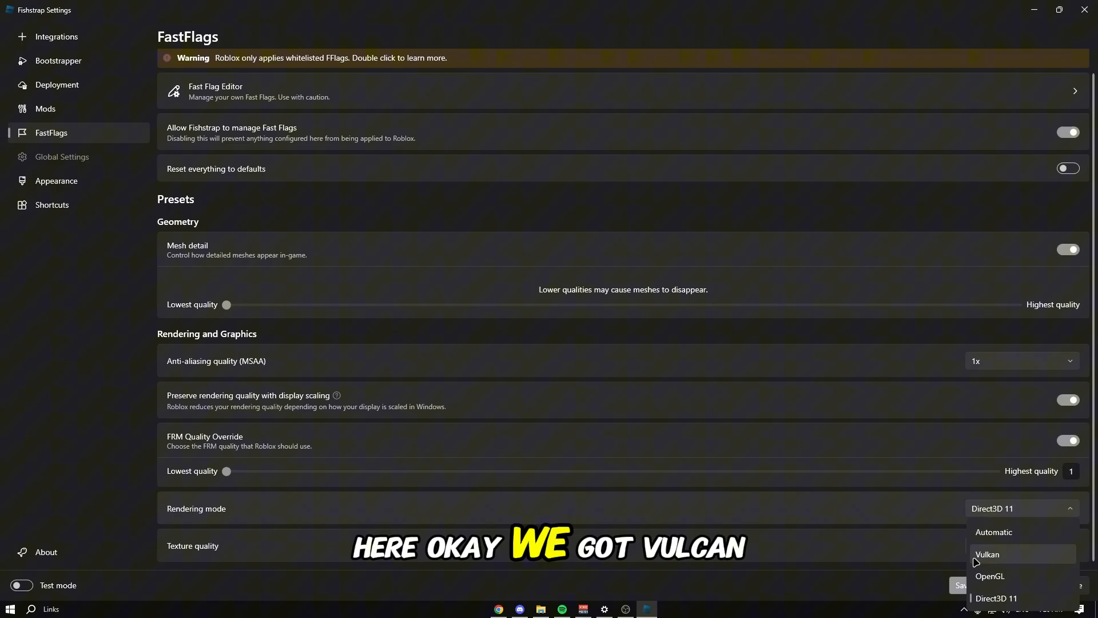
pyautogui.moveTo(1016, 599)
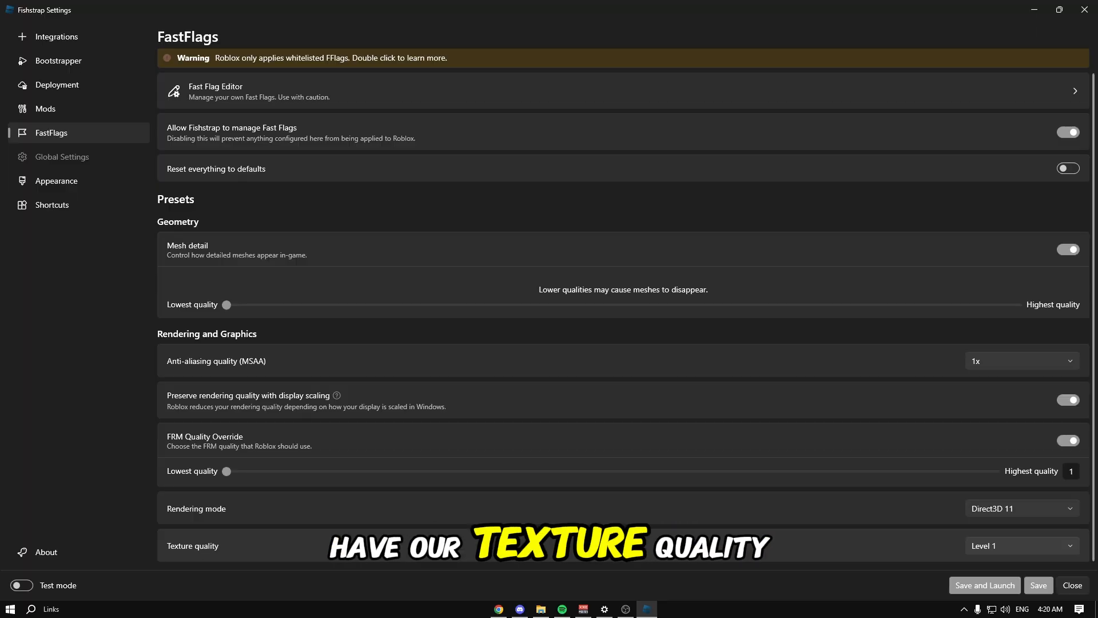
pyautogui.click(1020, 545)
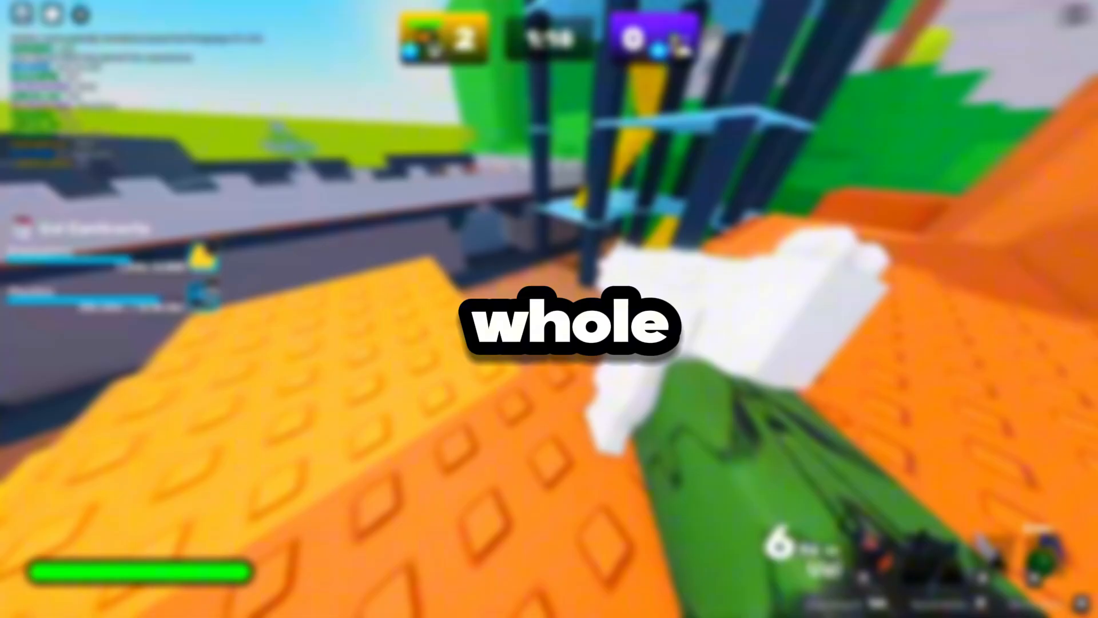
pyautogui.moveTo(549, 309)
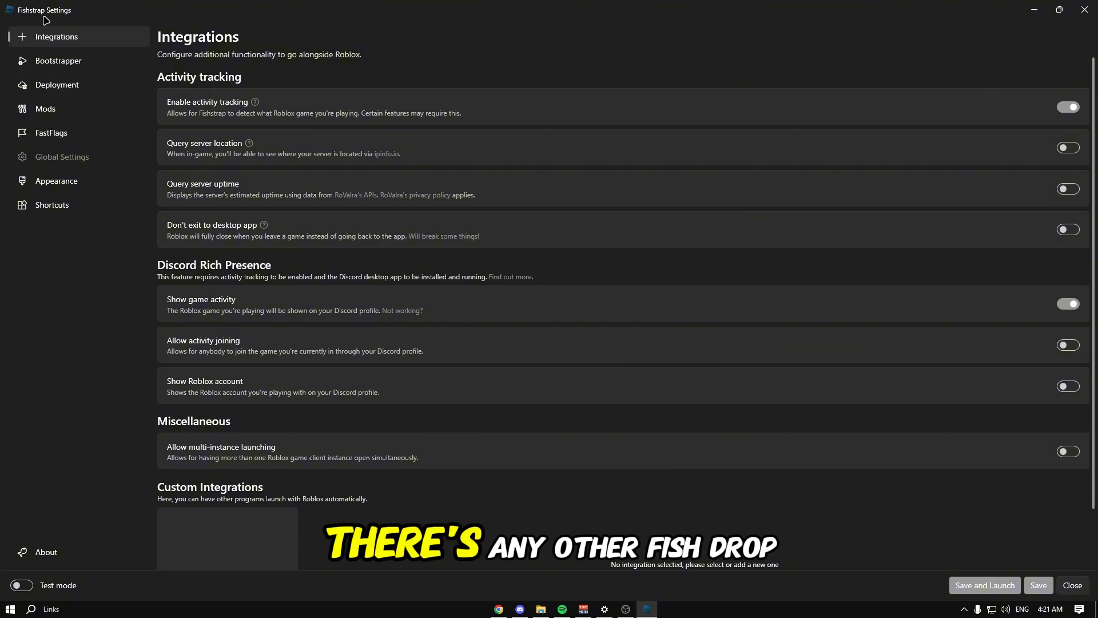
# Step: Browse Mods, return to FastFlags with texture quality at Level 0 (Lowest), and launch Roblox
pyautogui.click(46, 108)
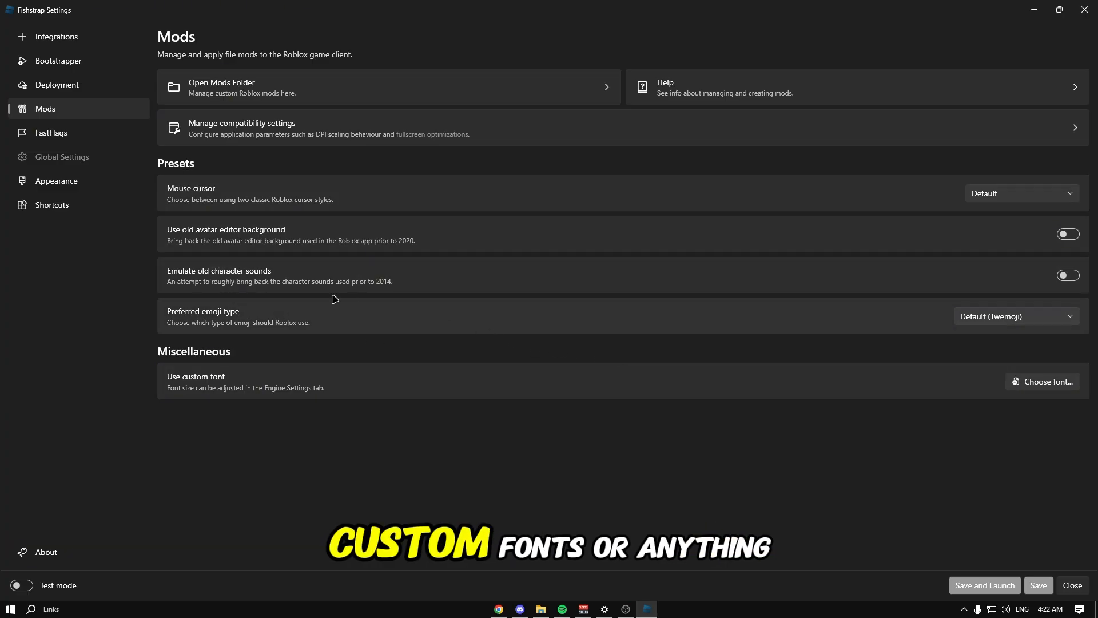
pyautogui.click(50, 132)
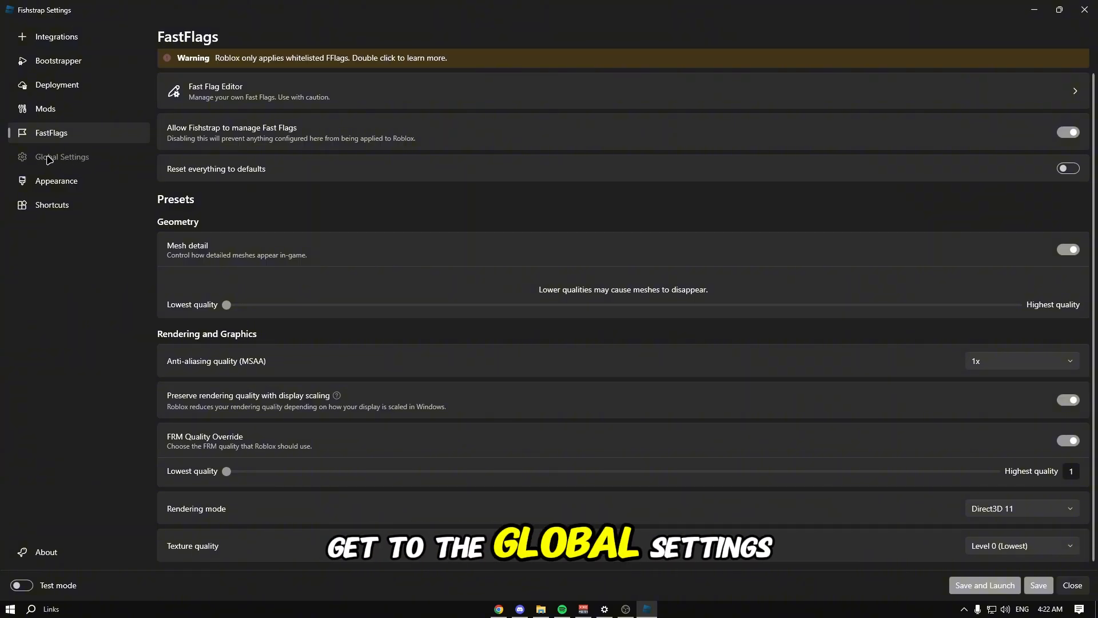
pyautogui.click(10, 608)
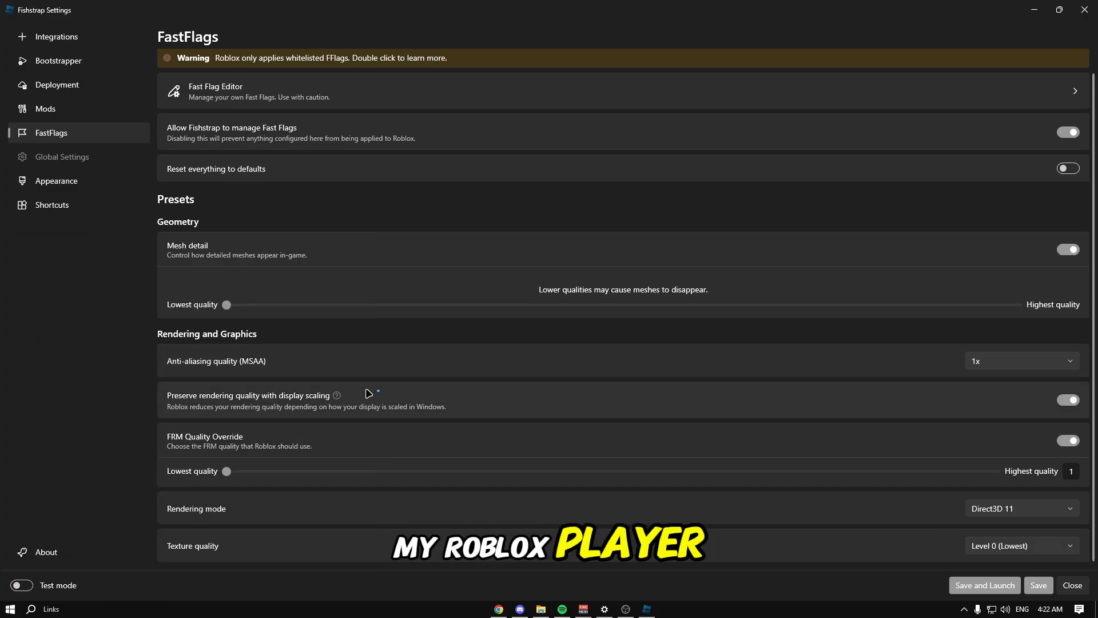
pyautogui.click(663, 608)
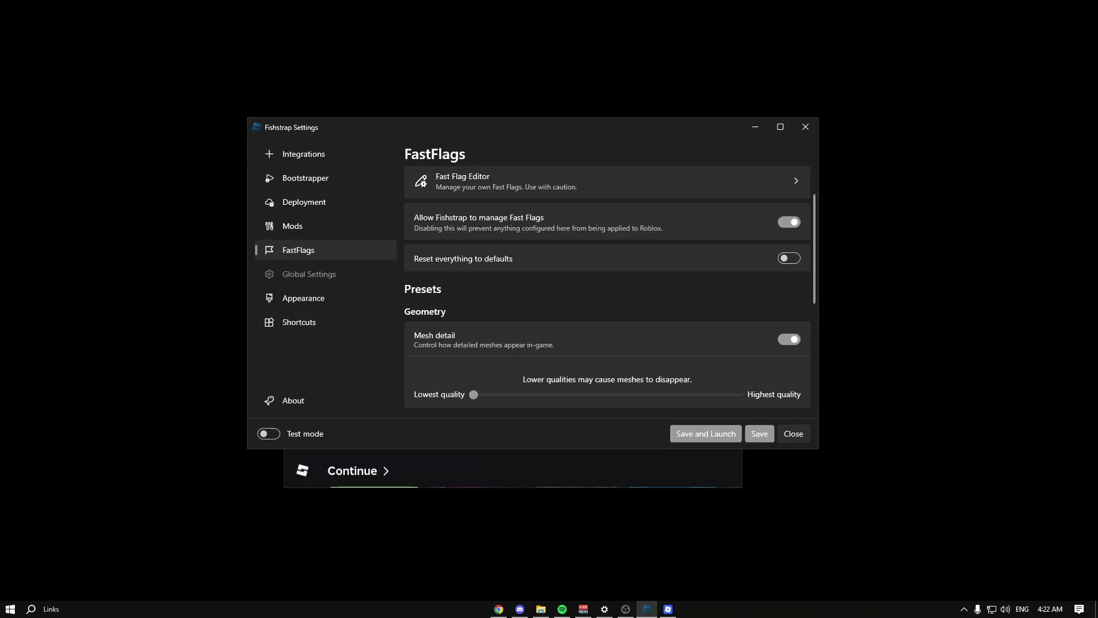
# Step: Review Global Settings: graphics quality 1, 240 framerate limit, mouse sensitivity and VR
pyautogui.click(309, 273)
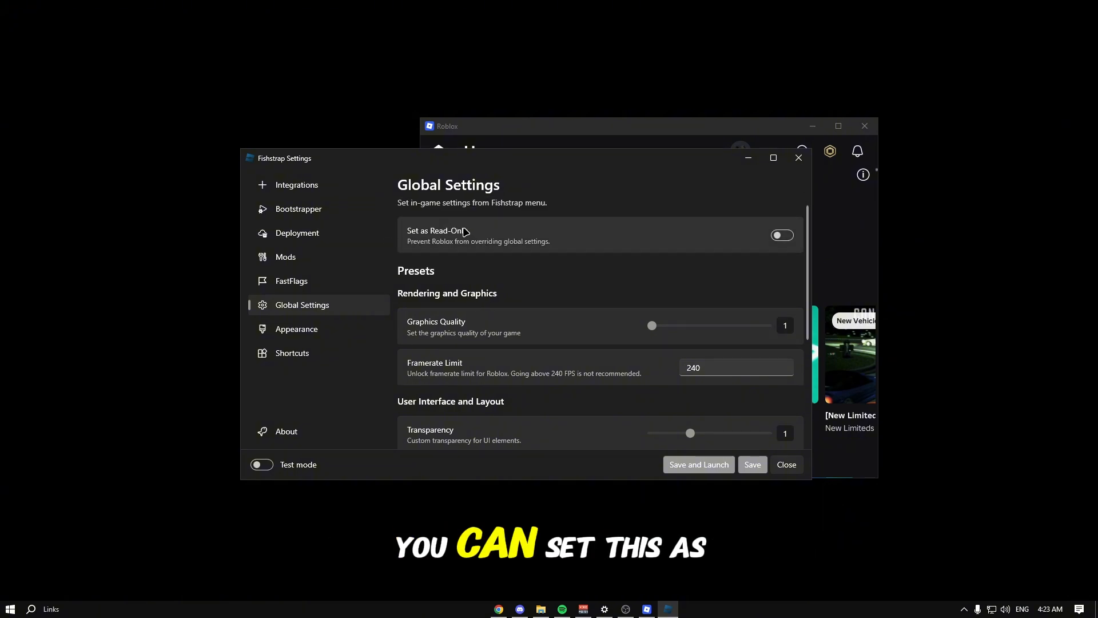
pyautogui.moveTo(561, 280)
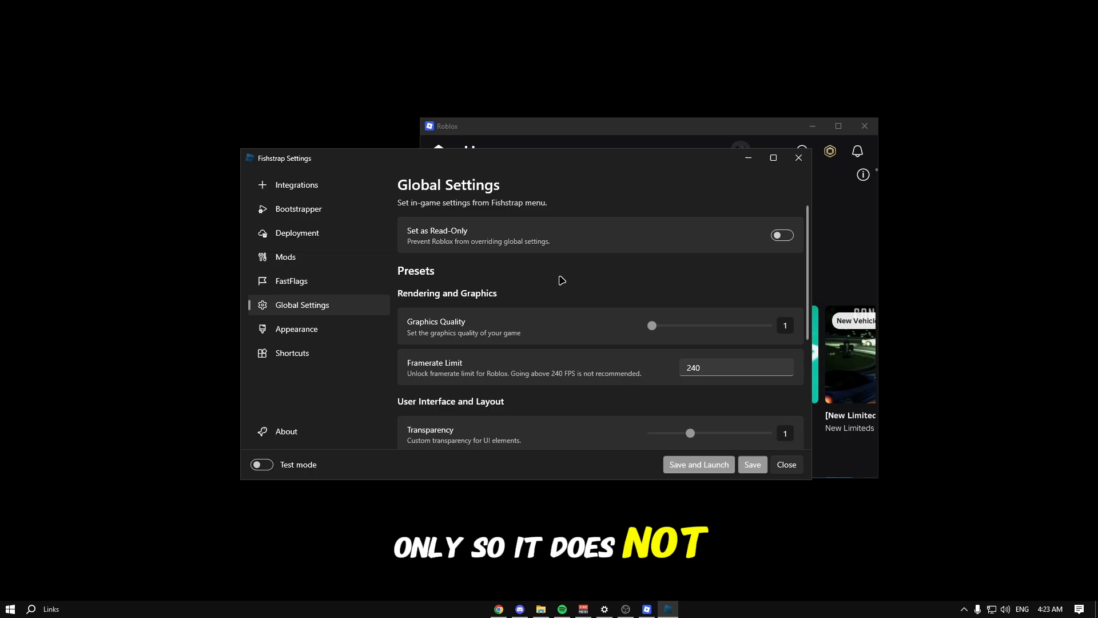
pyautogui.scroll(-3)
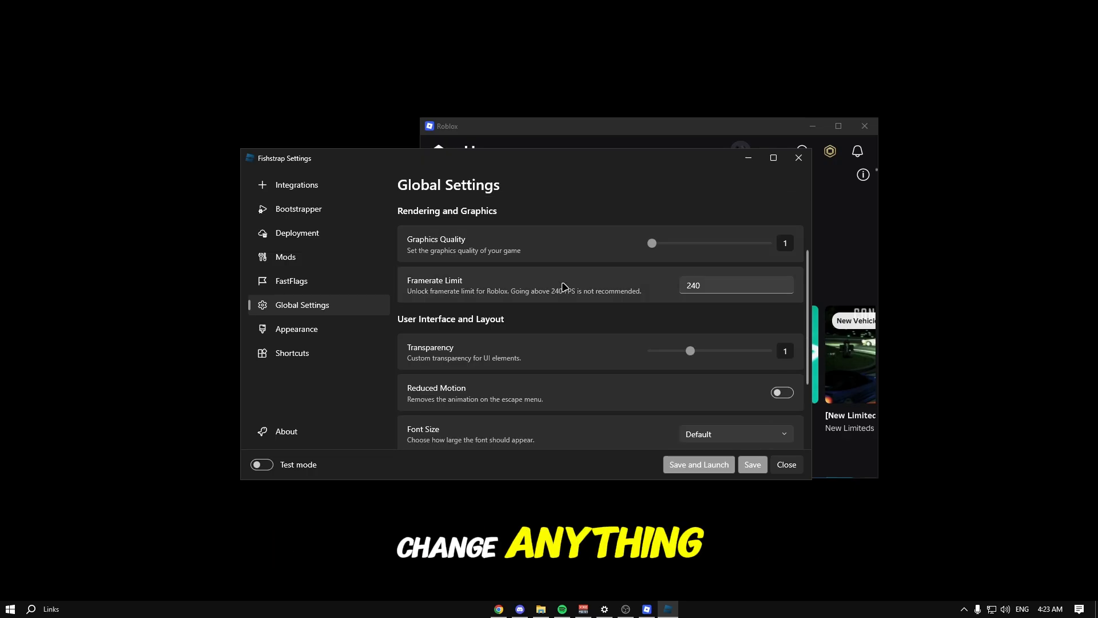
pyautogui.scroll(3)
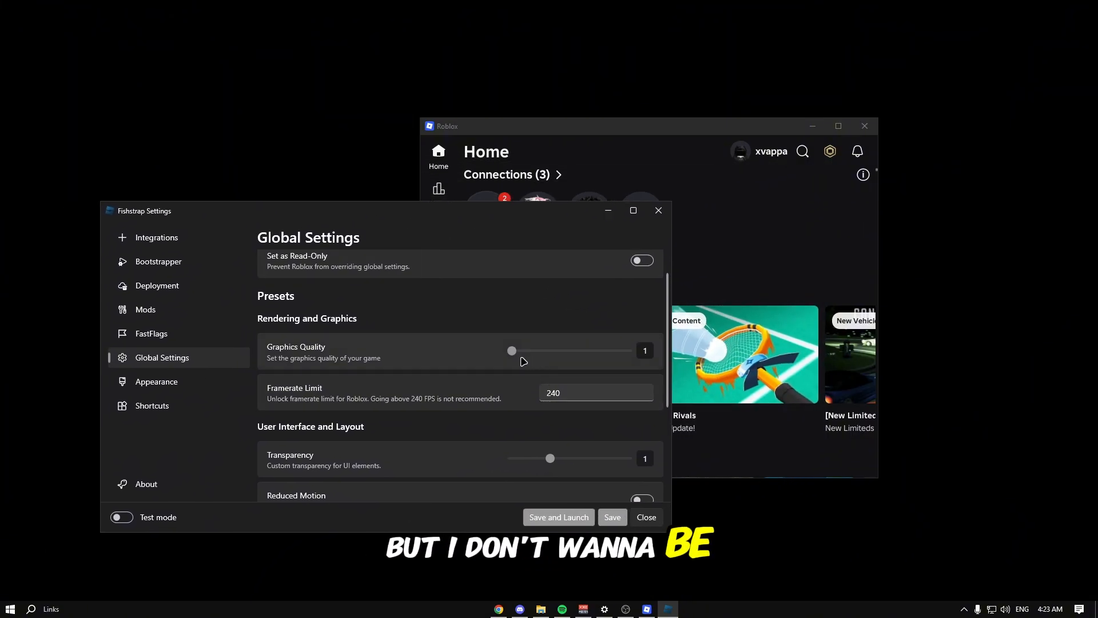
pyautogui.moveTo(474, 217)
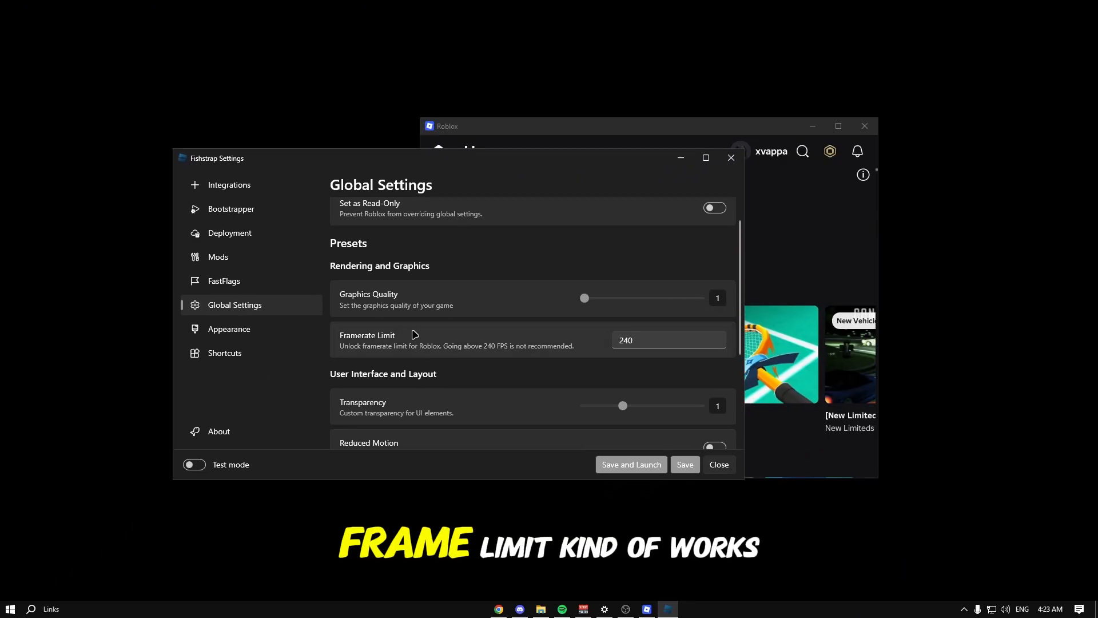
pyautogui.moveTo(527, 353)
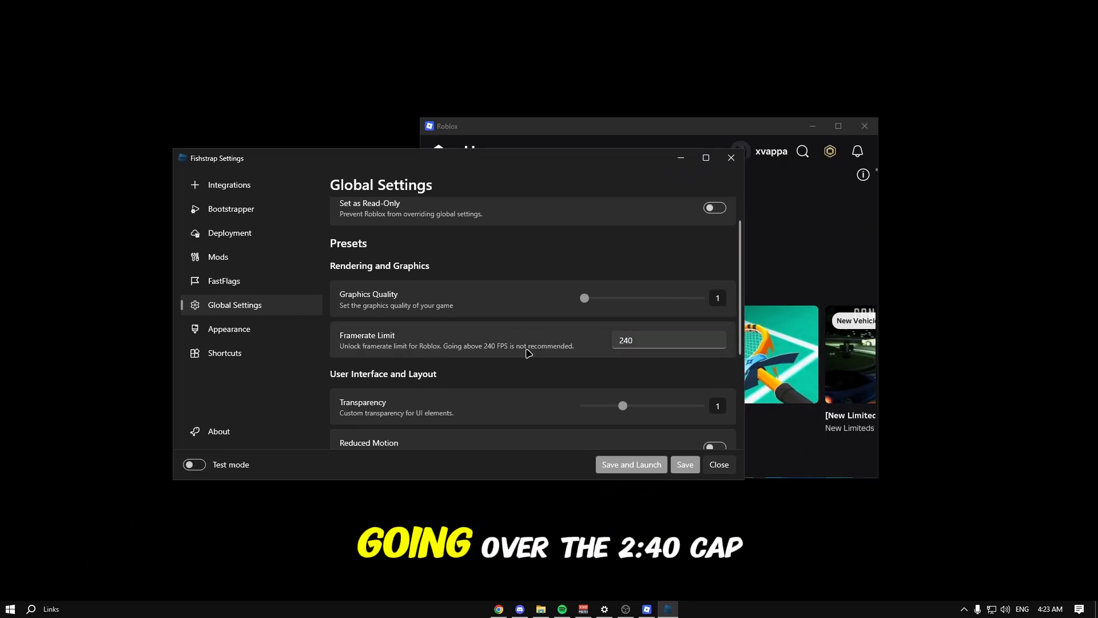
pyautogui.moveTo(548, 356)
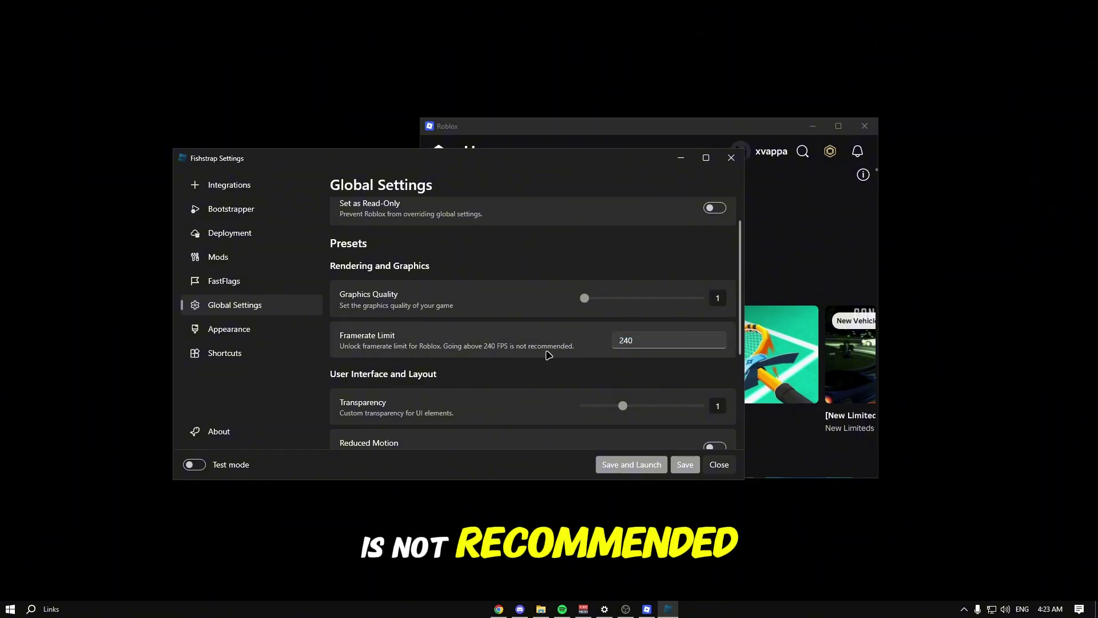
pyautogui.scroll(-3)
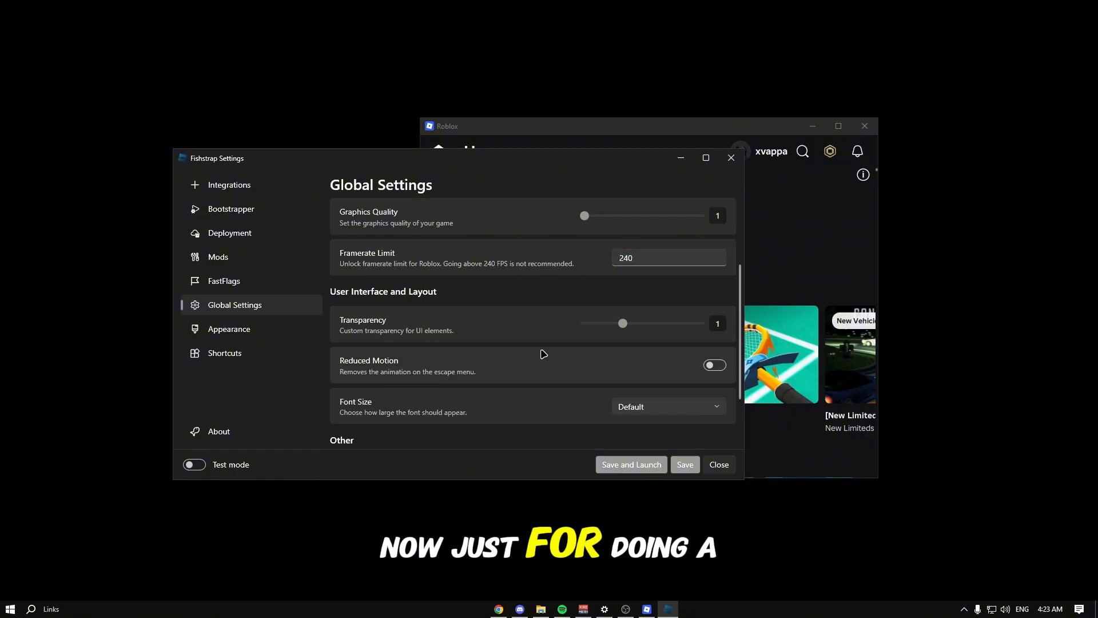
pyautogui.scroll(-3)
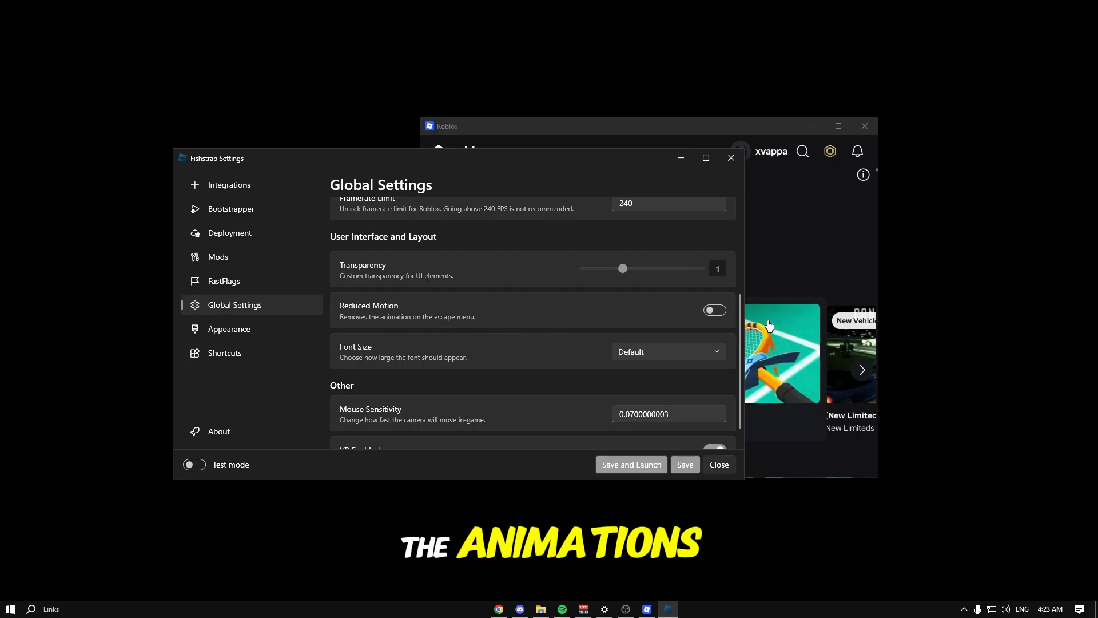
pyautogui.scroll(-3)
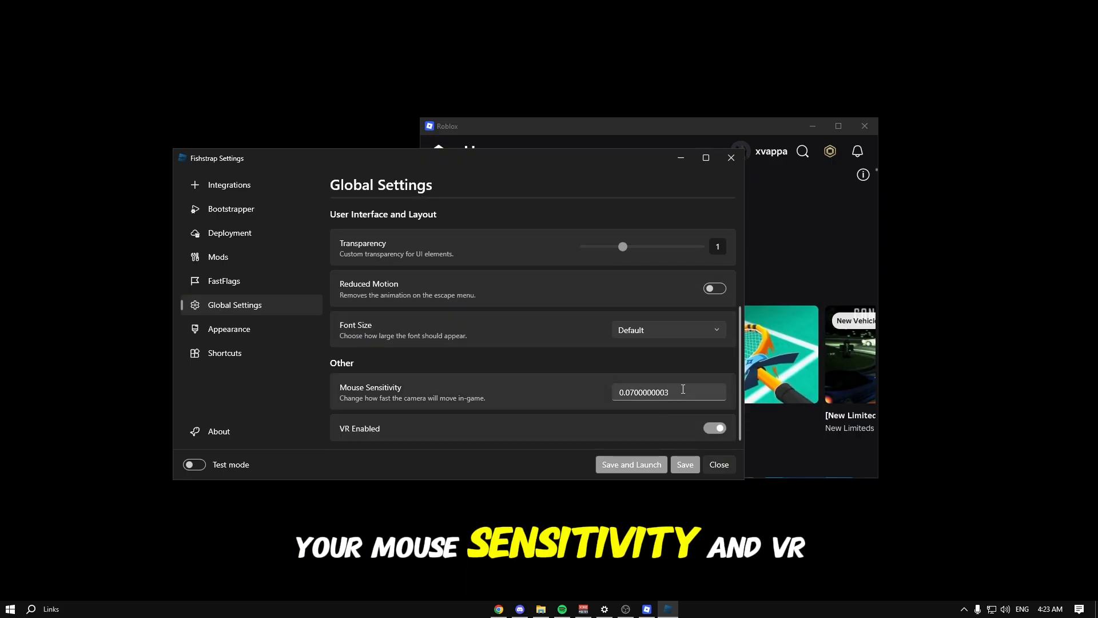